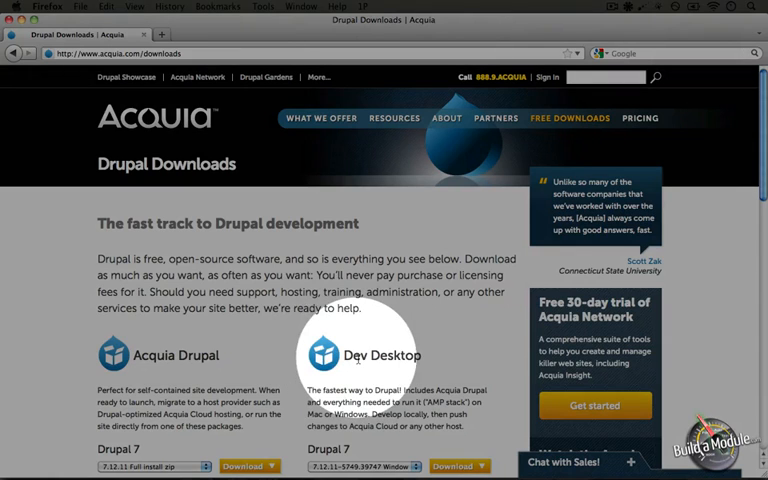
Download the Mac build of Acquia Dev Desktop for Drupal 7.
scroll(down, 3)
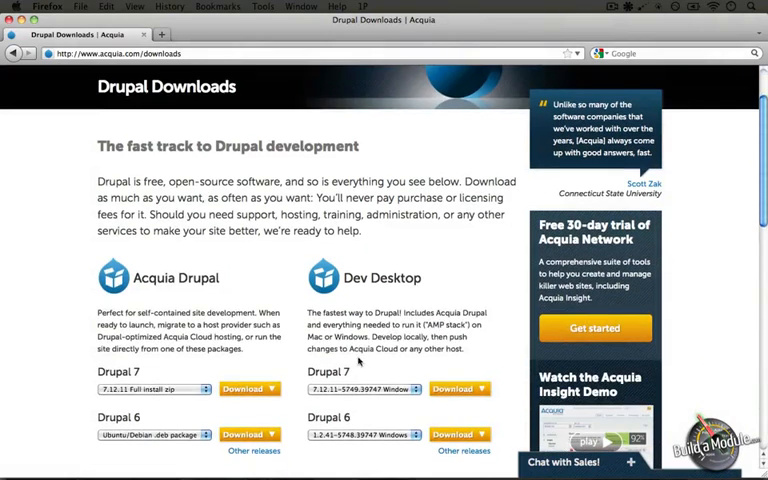
click(360, 389)
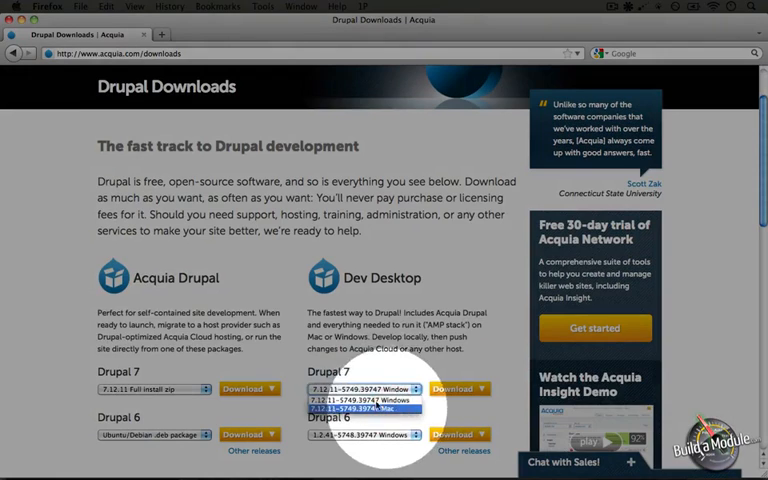
click(363, 408)
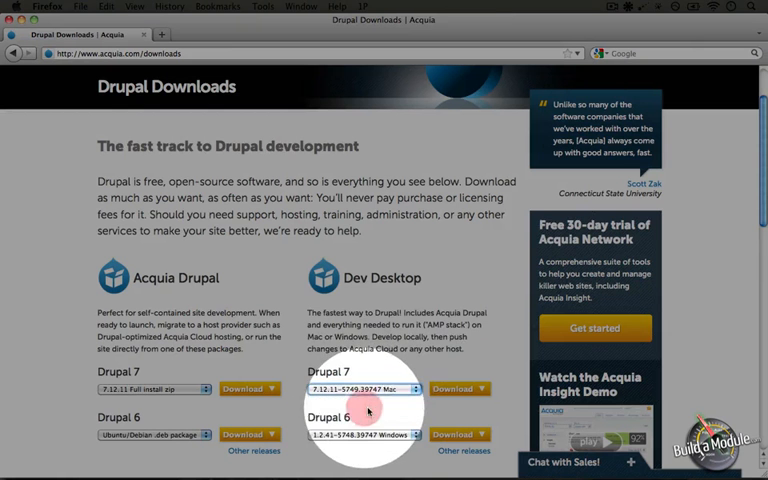
click(454, 389)
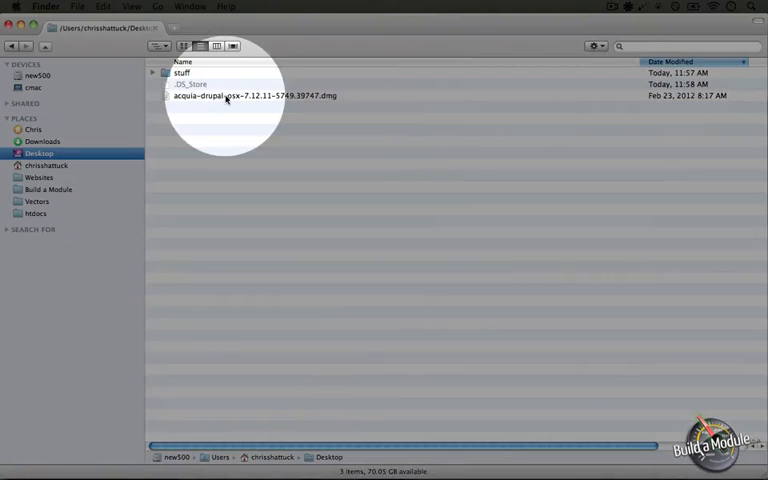
Mount the acquia-drupal-osx .dmg disk image from the Desktop.
double_click(253, 95)
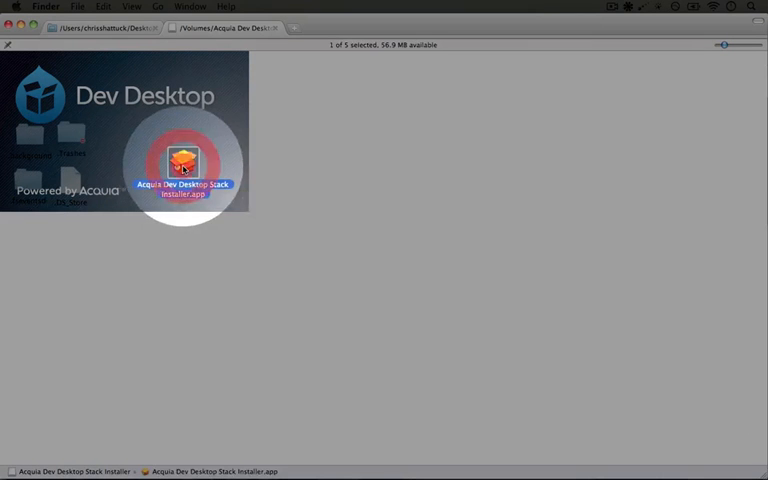
Launch the Dev Desktop Stack Installer, pass the overview and accept the license.
double_click(183, 164)
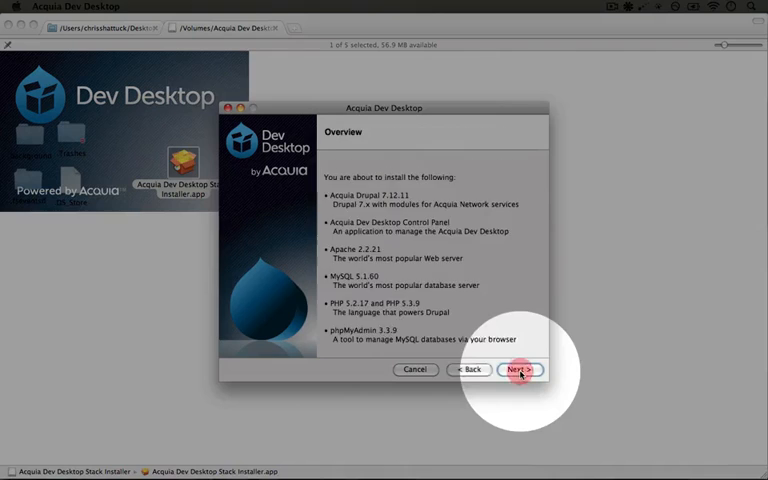
click(520, 369)
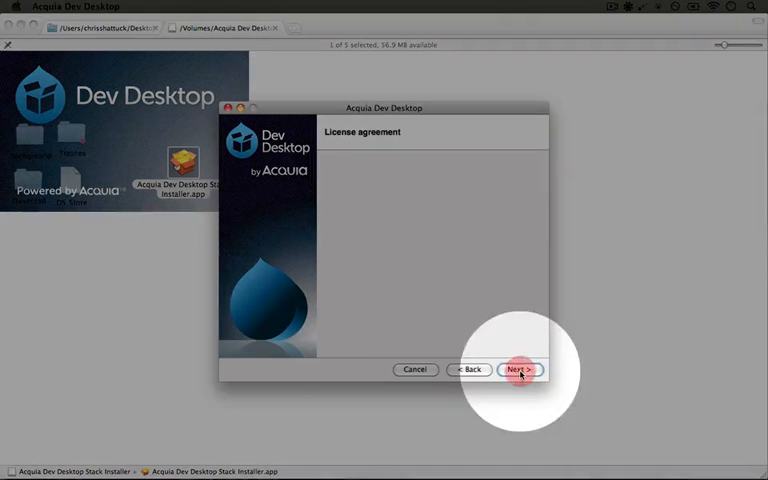
click(519, 369)
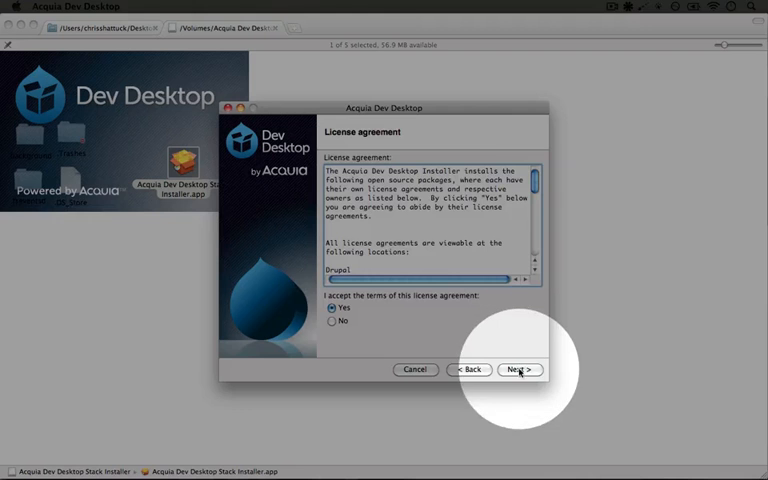
click(519, 369)
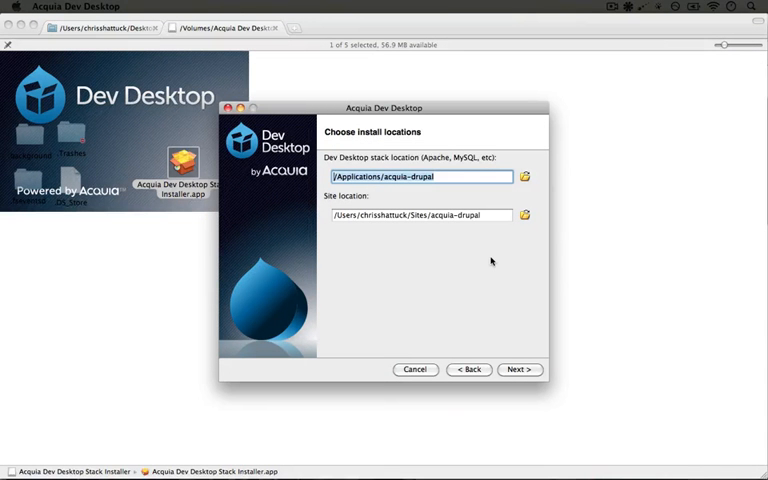
Keep the default install locations and ports 8082 and 33066.
click(519, 369)
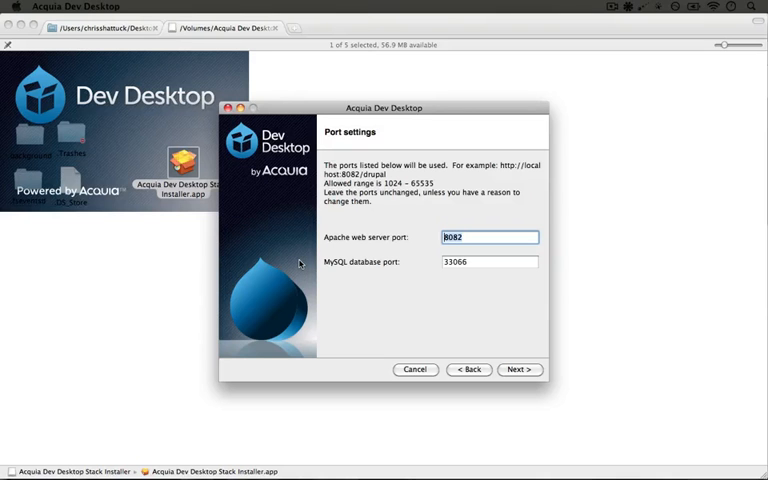
mouse_move(408, 305)
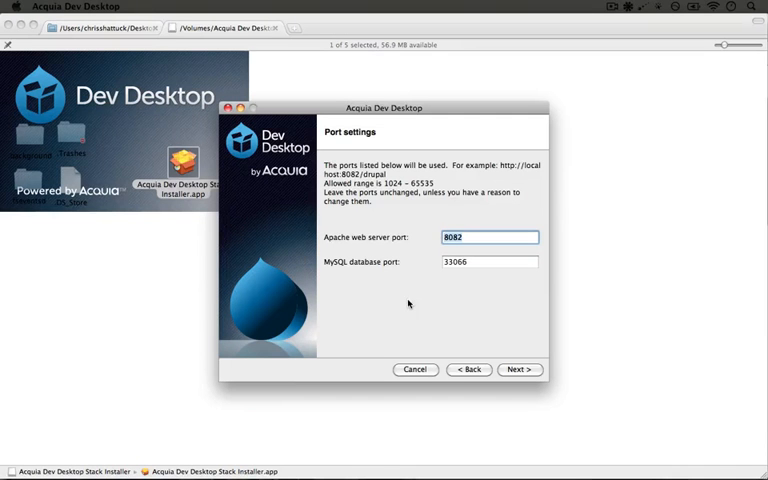
click(519, 369)
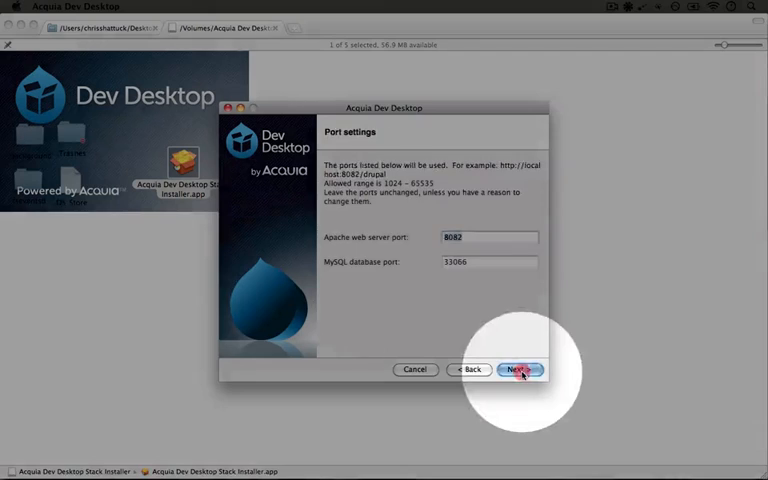
click(519, 369)
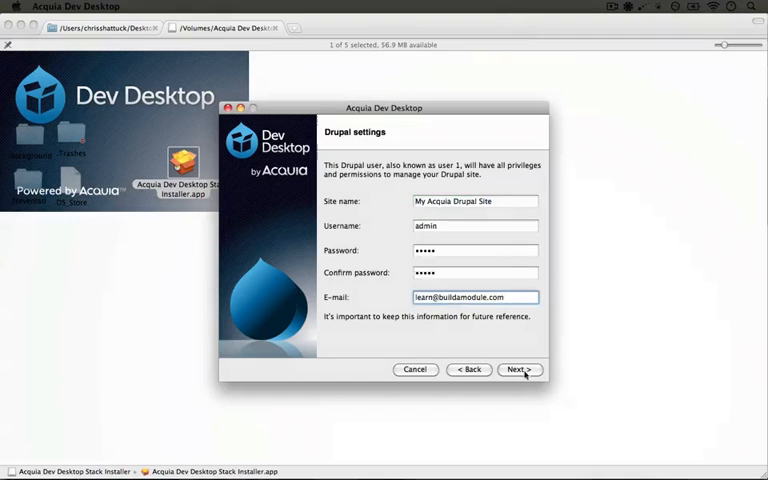
Confirm Drupal settings, install, and finish with the control panel set to launch.
click(518, 369)
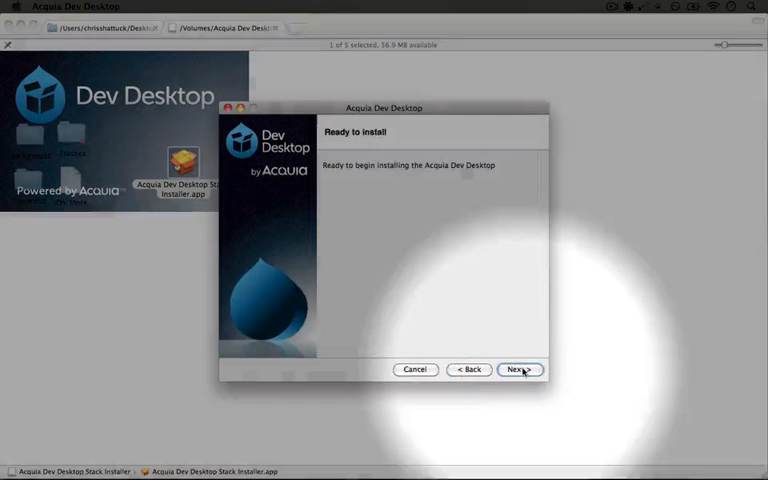
click(519, 369)
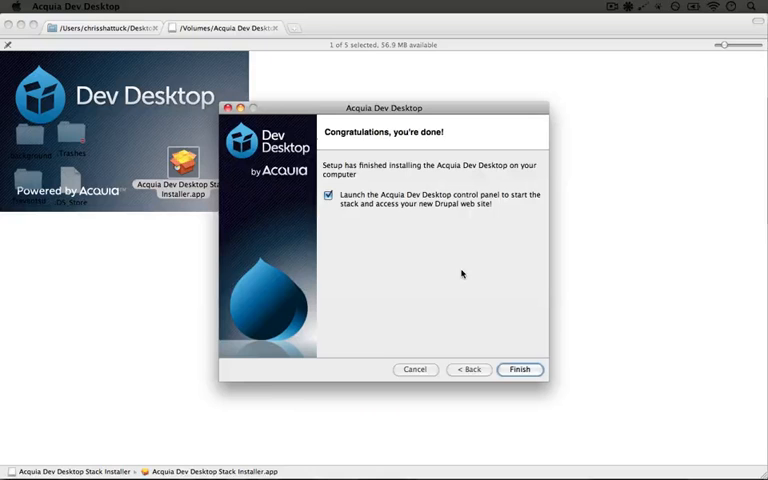
click(520, 369)
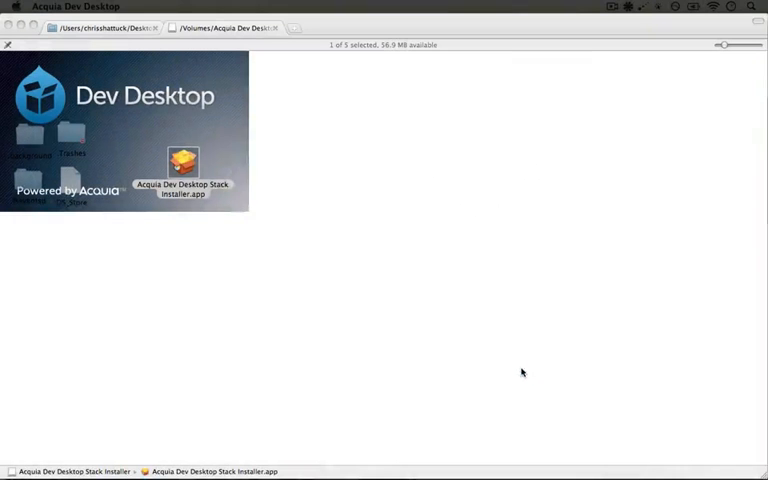
Open the Dev Desktop Control Panel and check Apache and MySQL show running.
double_click(183, 165)
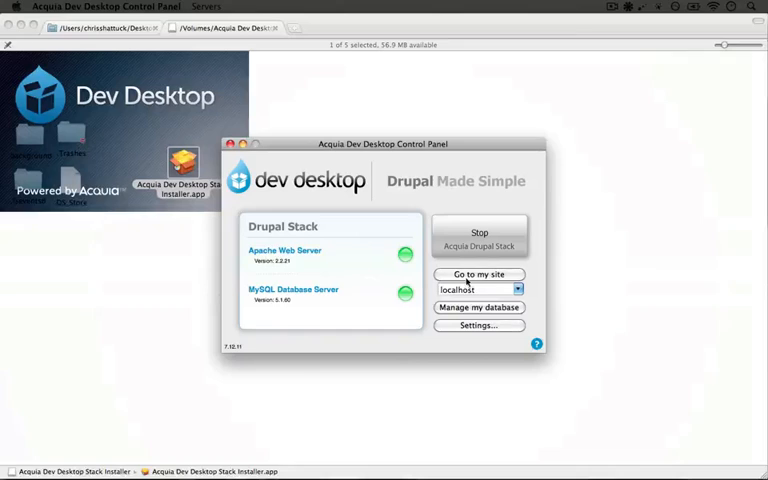
click(479, 274)
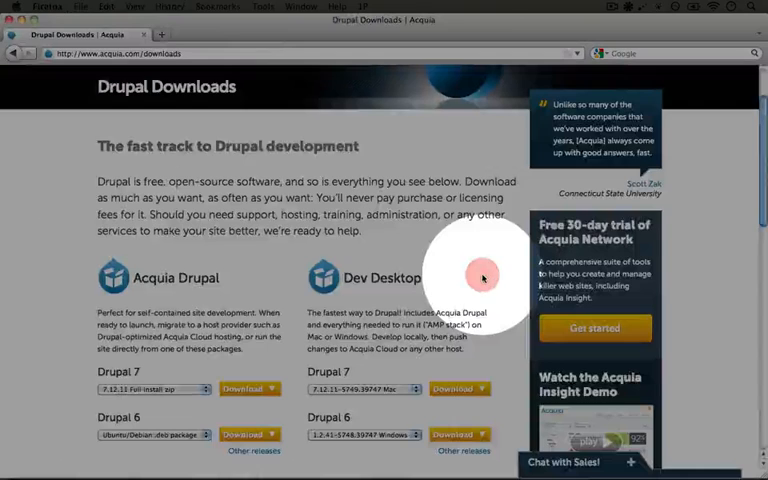